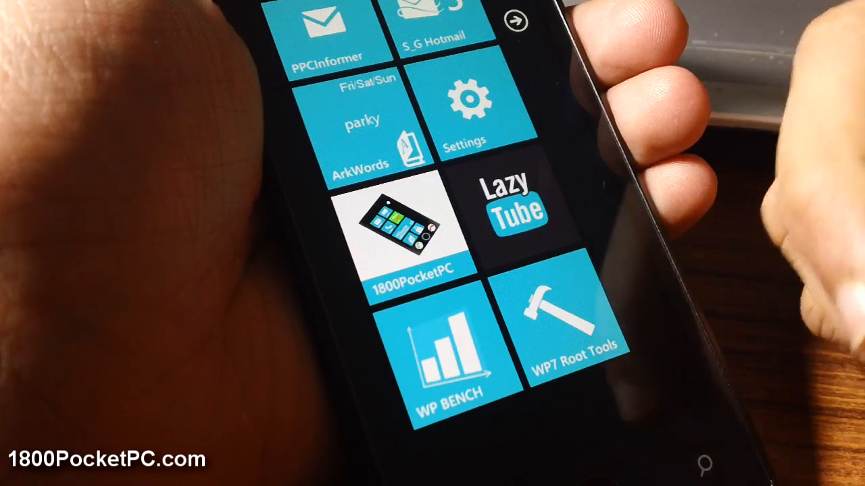
- After a quick look at WP Bench display tests, launch WP7 Root Tools and browse Local Machine\Drivers
click(453, 351)
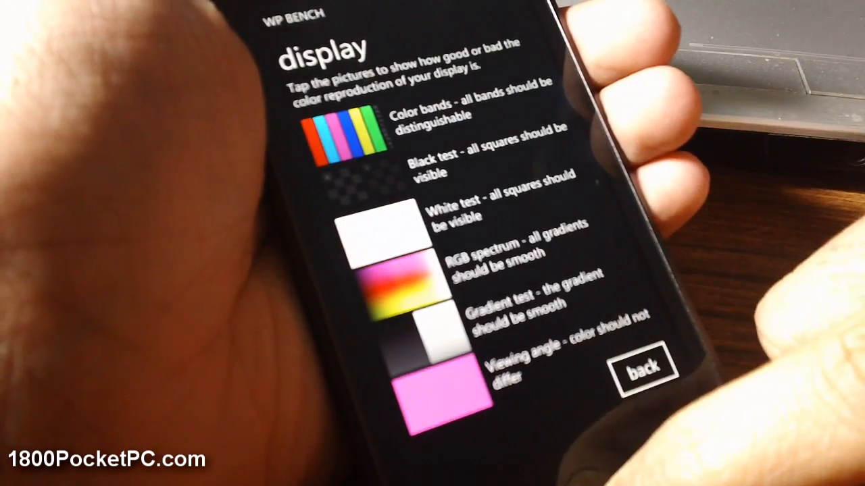
click(641, 365)
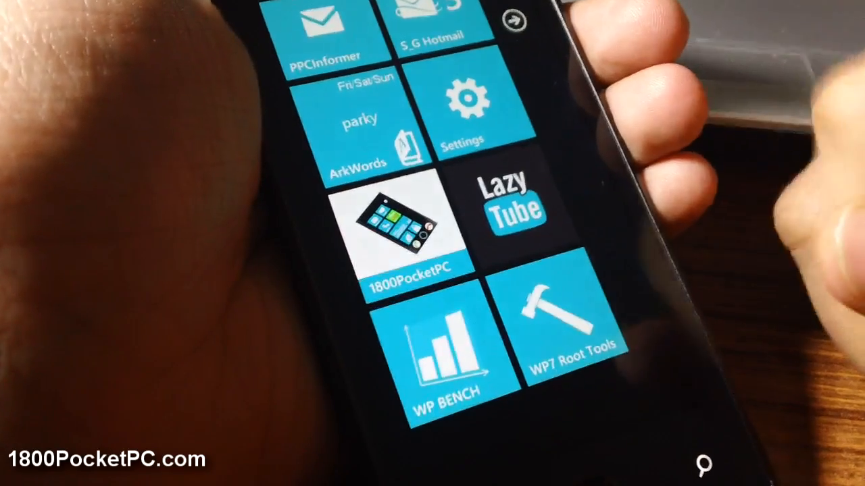
click(554, 331)
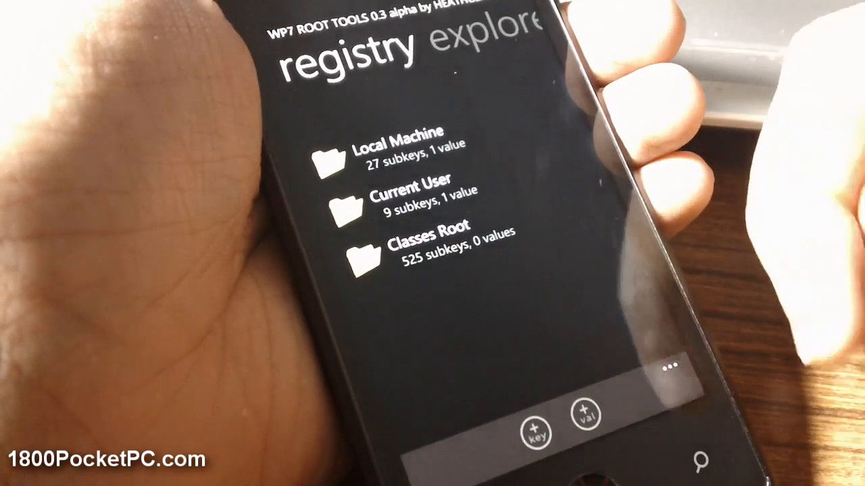
click(391, 151)
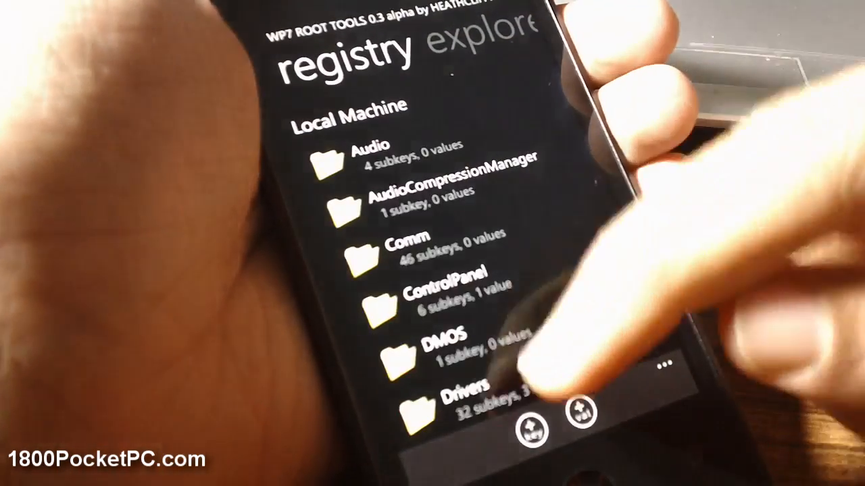
click(459, 398)
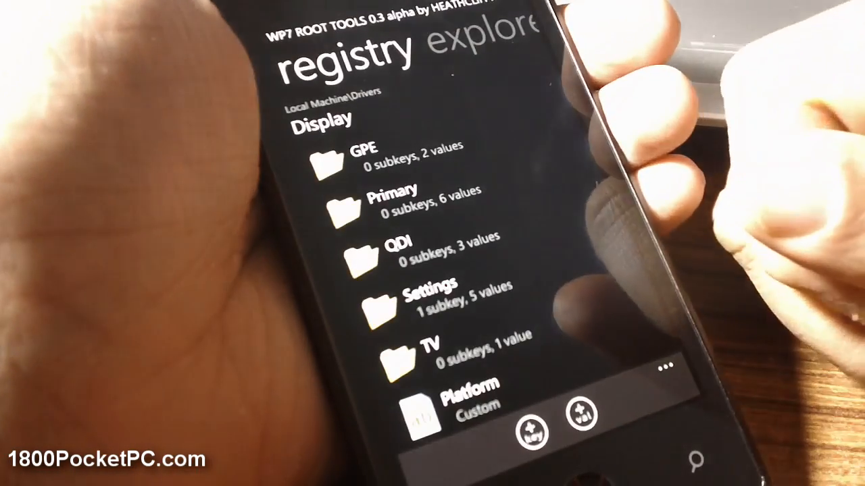
- Under Display\Primary, fill a new DWord value named PrimBPP with data 32
click(395, 196)
text(P)
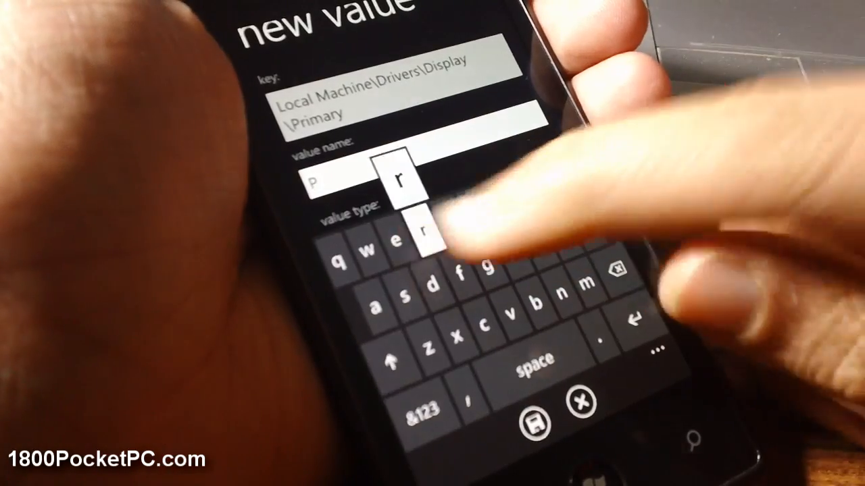
text(rimBPP)
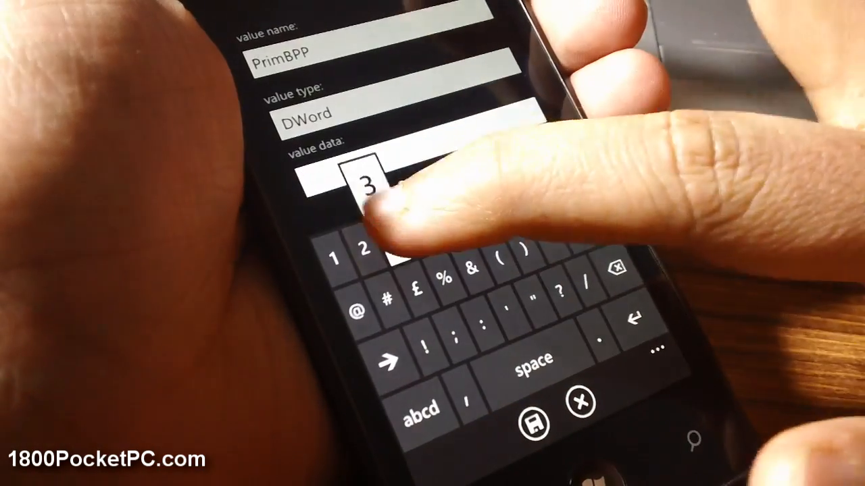
text(2)
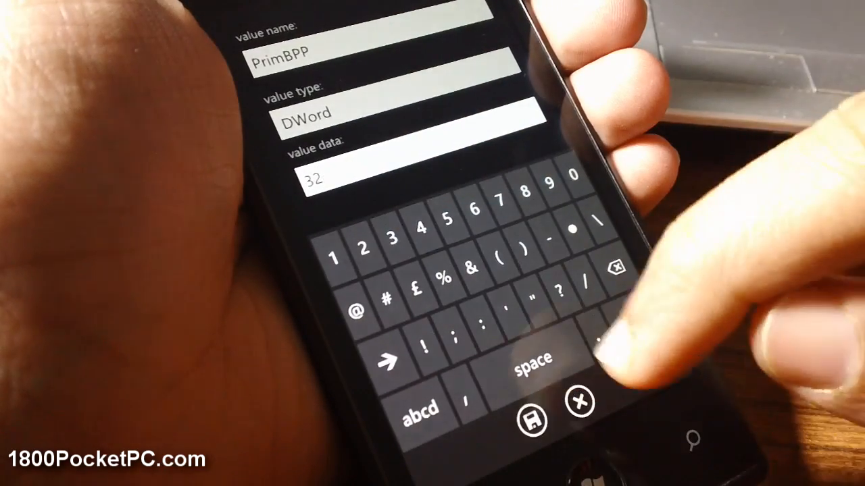
- Save PrimBPP, check bpp reads 32 under Primary, and start another new value
click(532, 417)
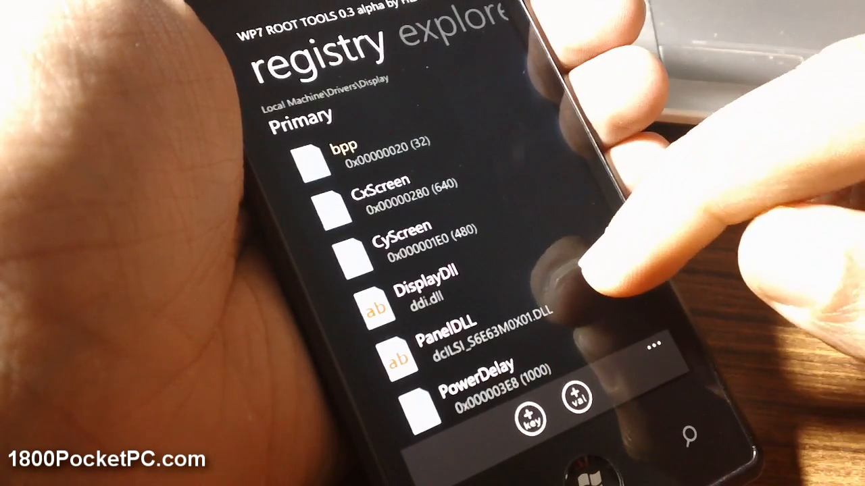
scroll(down, 3)
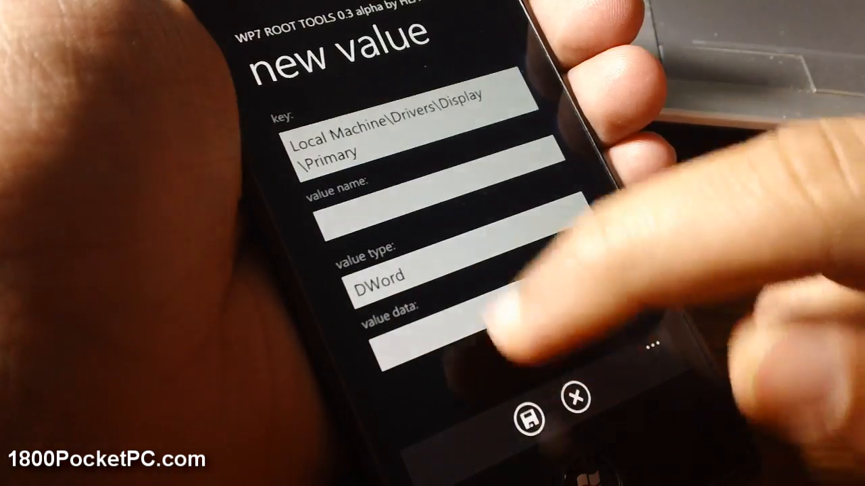
- Name the new DWord value PanelBPP with data 32, save it and confirm it in the Primary list
click(439, 223)
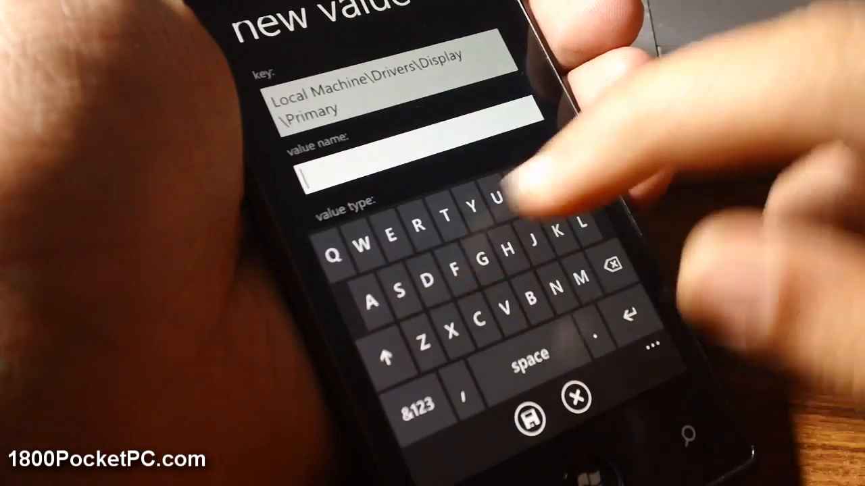
text(Pan)
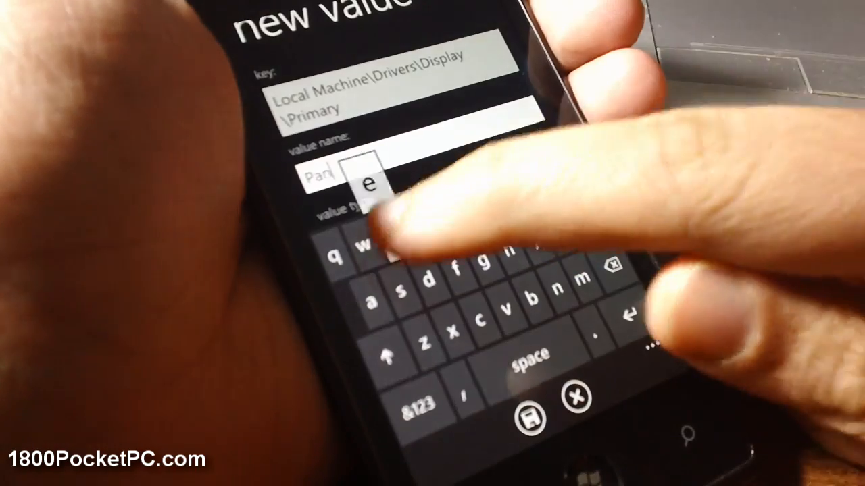
text(elBPP)
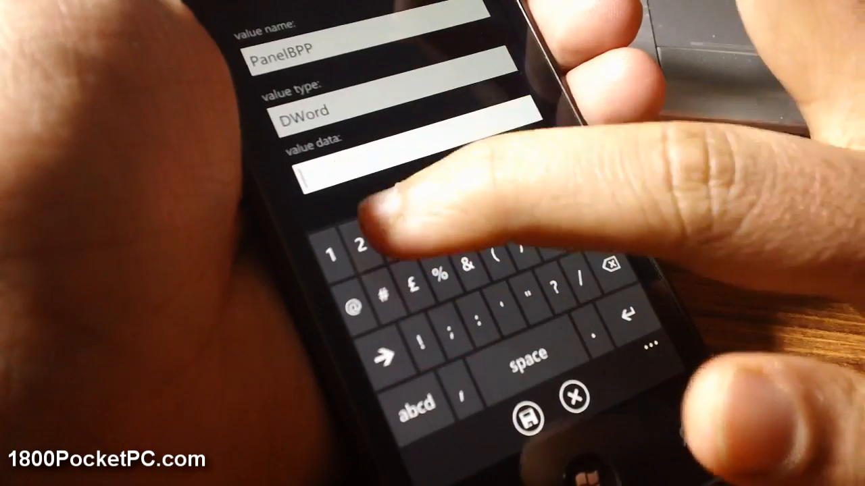
text(32)
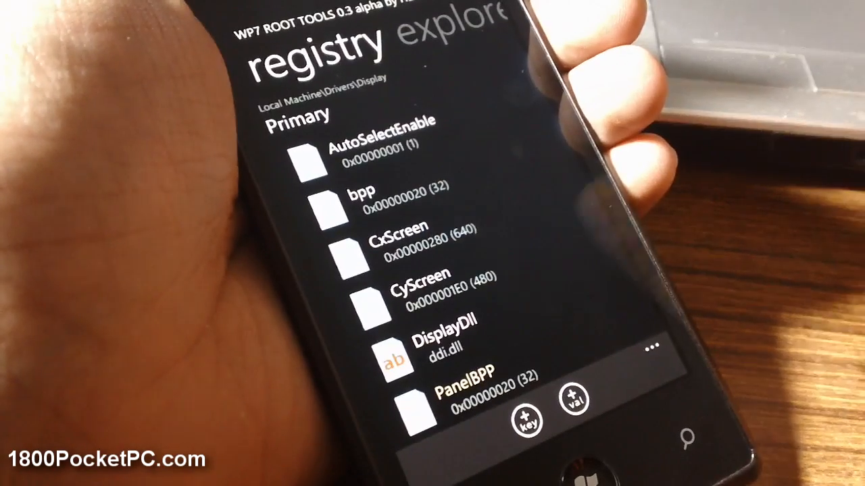
scroll(down, 3)
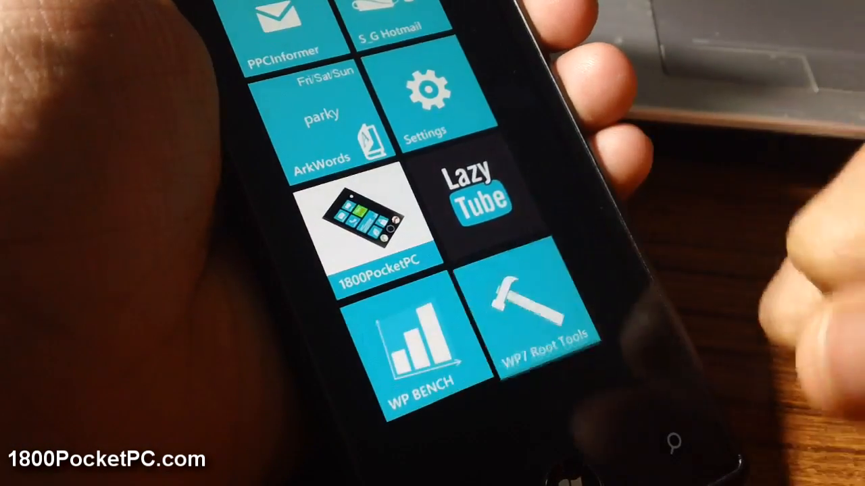
- Relaunch WP Bench and show the Gradient display test picture full screen
click(414, 344)
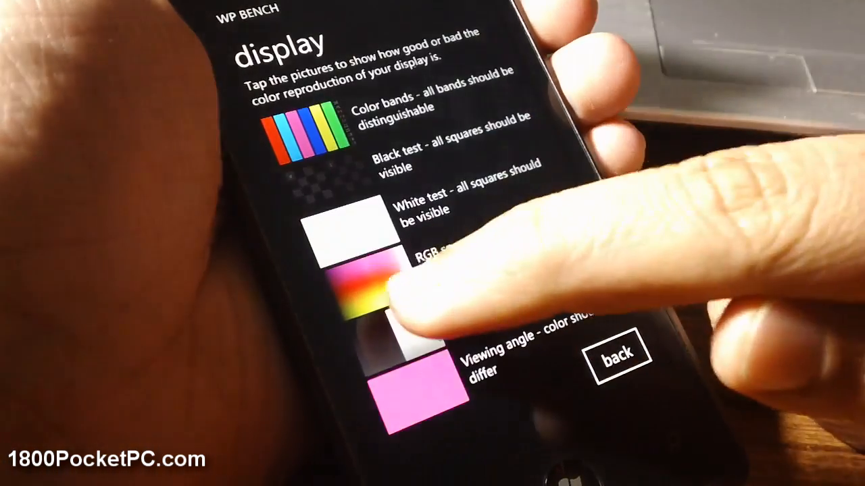
click(358, 304)
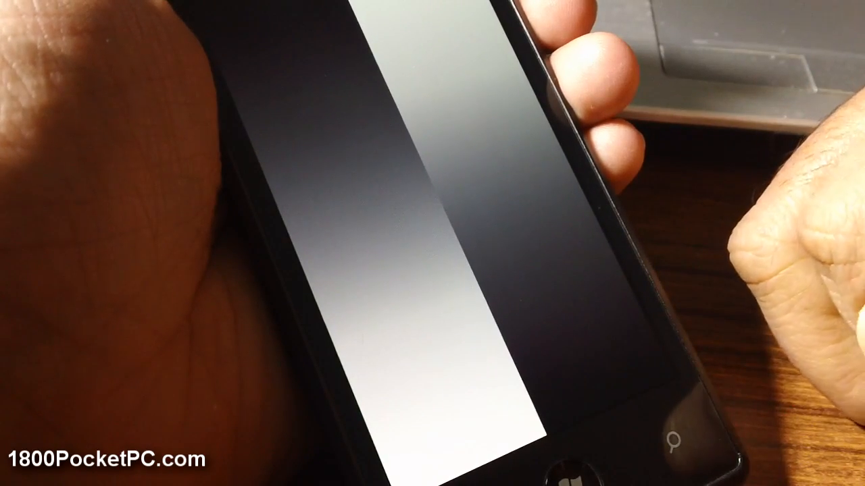